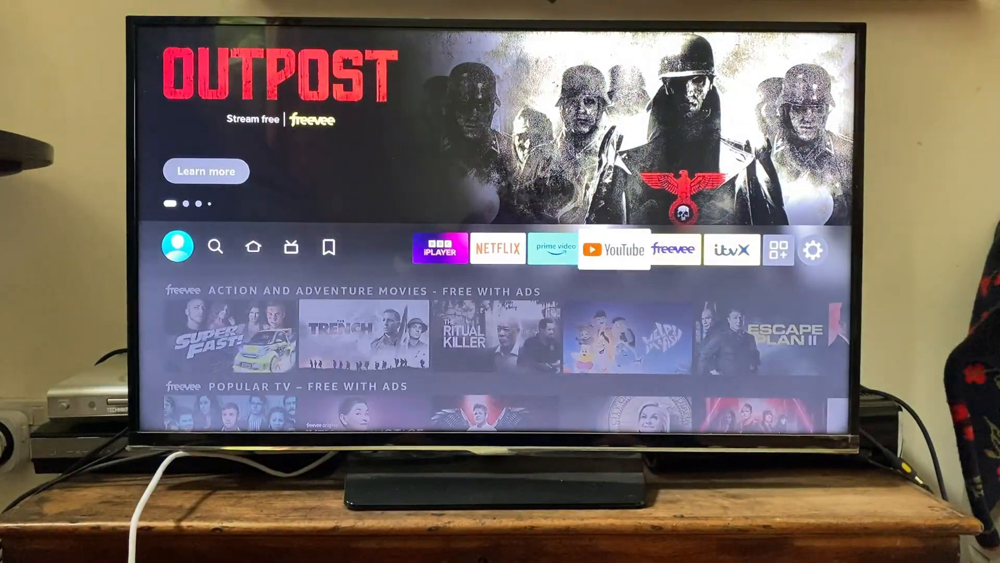
# - Open the Fire TV settings menu via the gear icon in the top menu bar
pyautogui.click(813, 248)
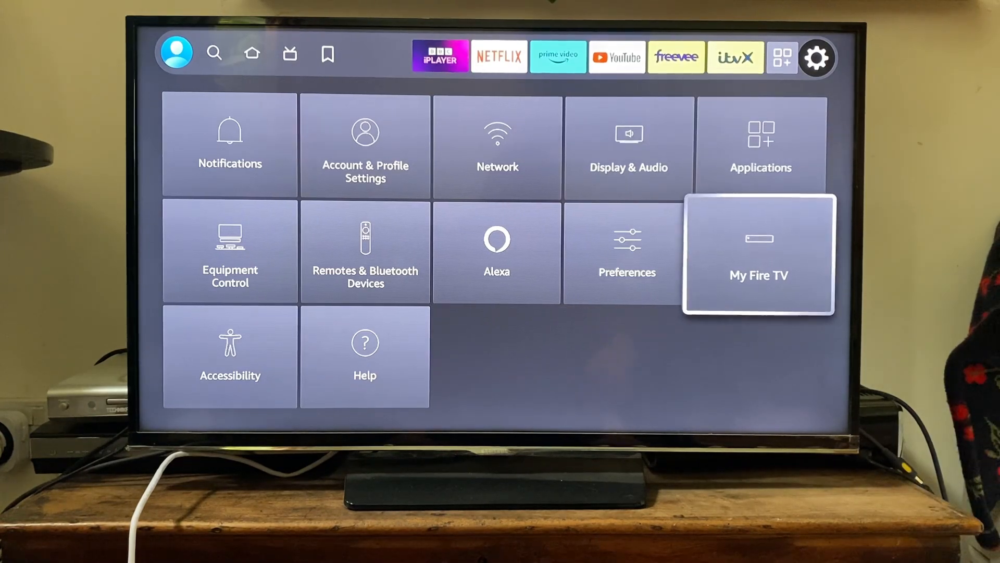
# - Open My Fire TV and its About page showing Fire TV Stick Lite details
pyautogui.click(757, 256)
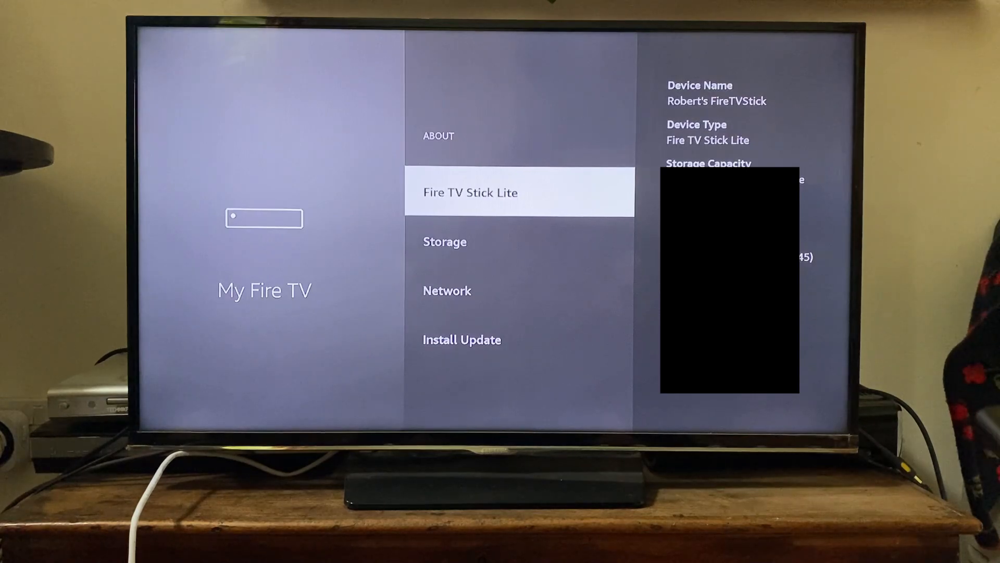
# - Leave the device settings and return to the Fire TV home screen
pyautogui.scroll(-3)
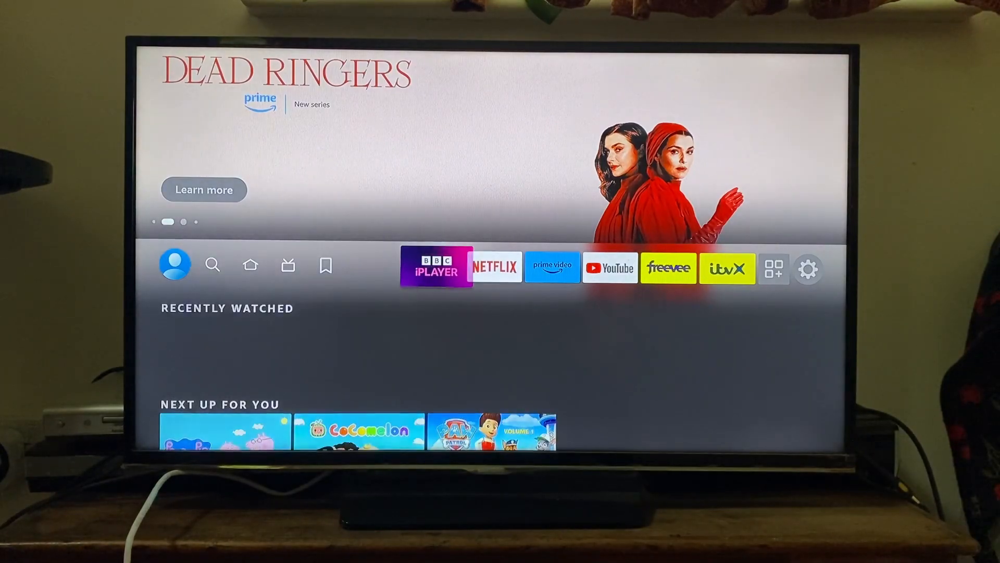
# - Select the user profile, view Developer Options with ADB Debugging and Install unknown apps, then return to My Fire TV
pyautogui.click(174, 264)
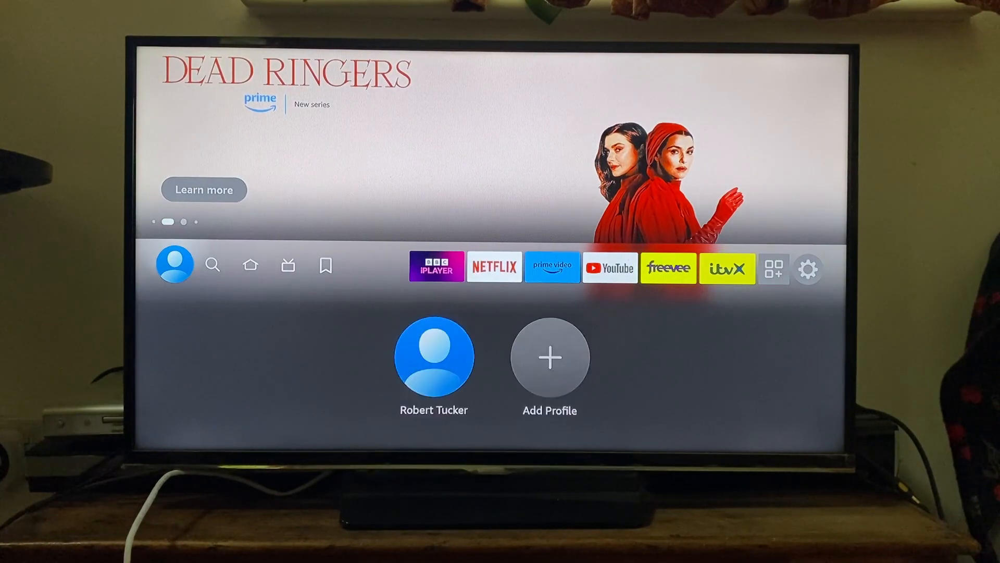
pyautogui.click(809, 266)
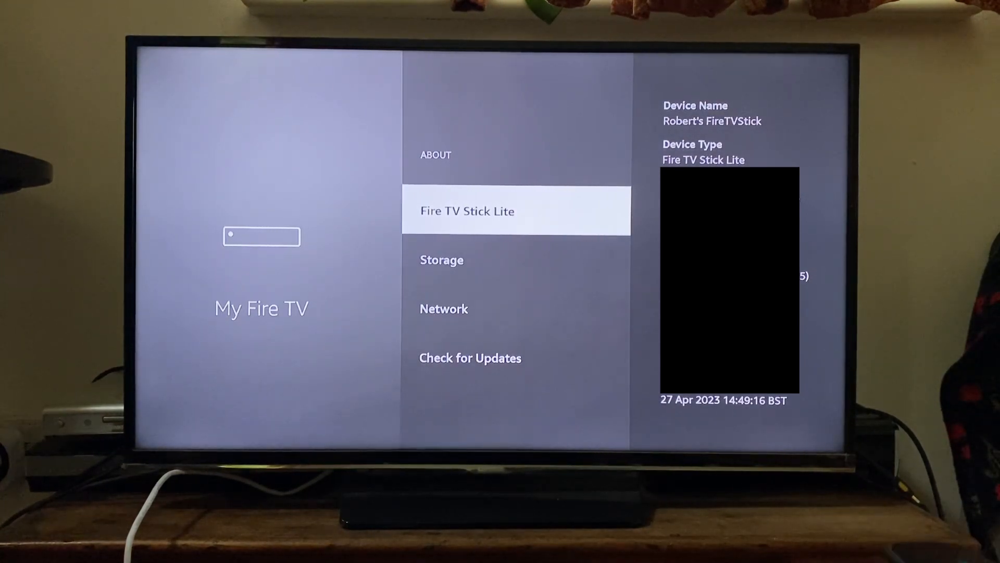
pyautogui.press('Back')
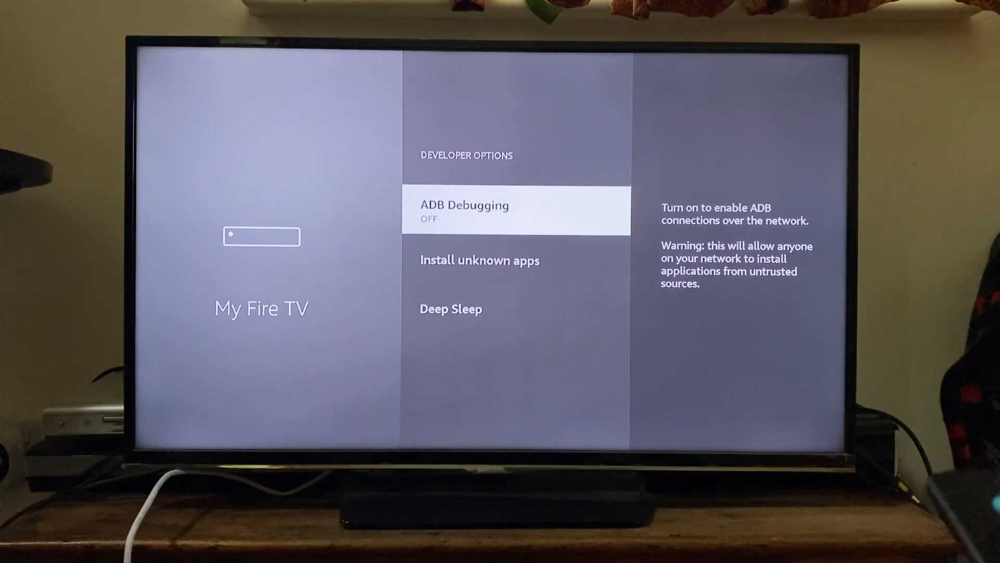
pyautogui.press('Down')
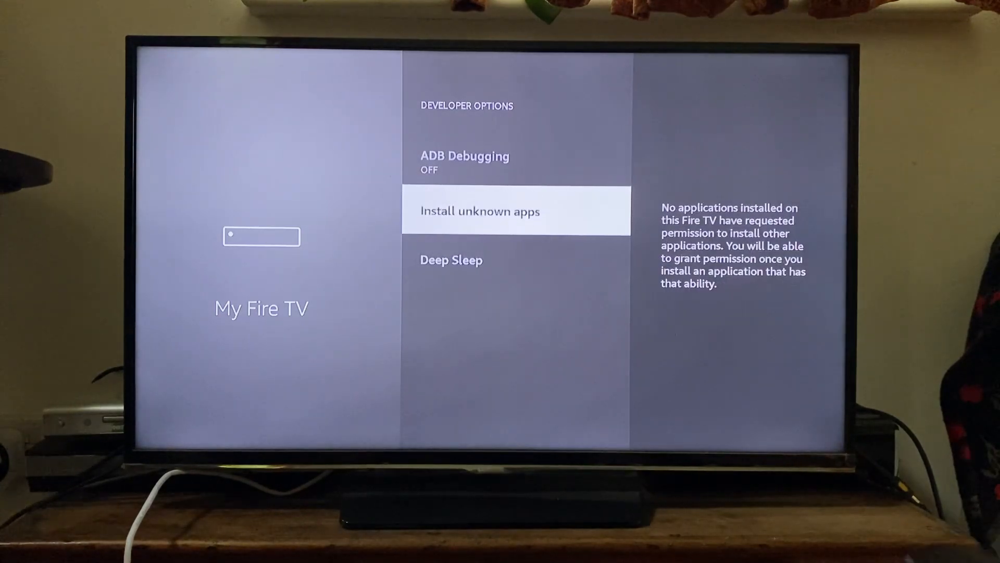
pyautogui.press('Back')
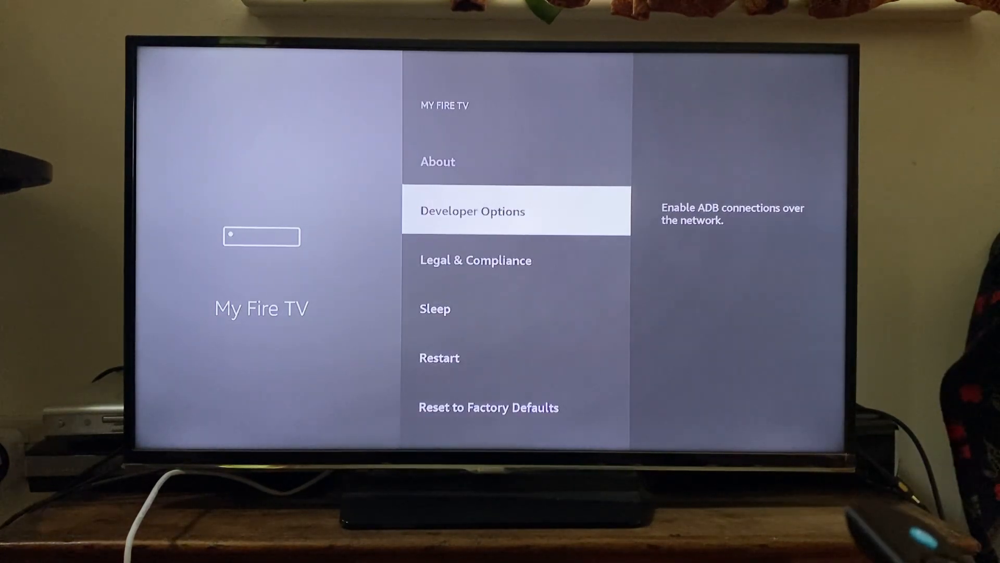